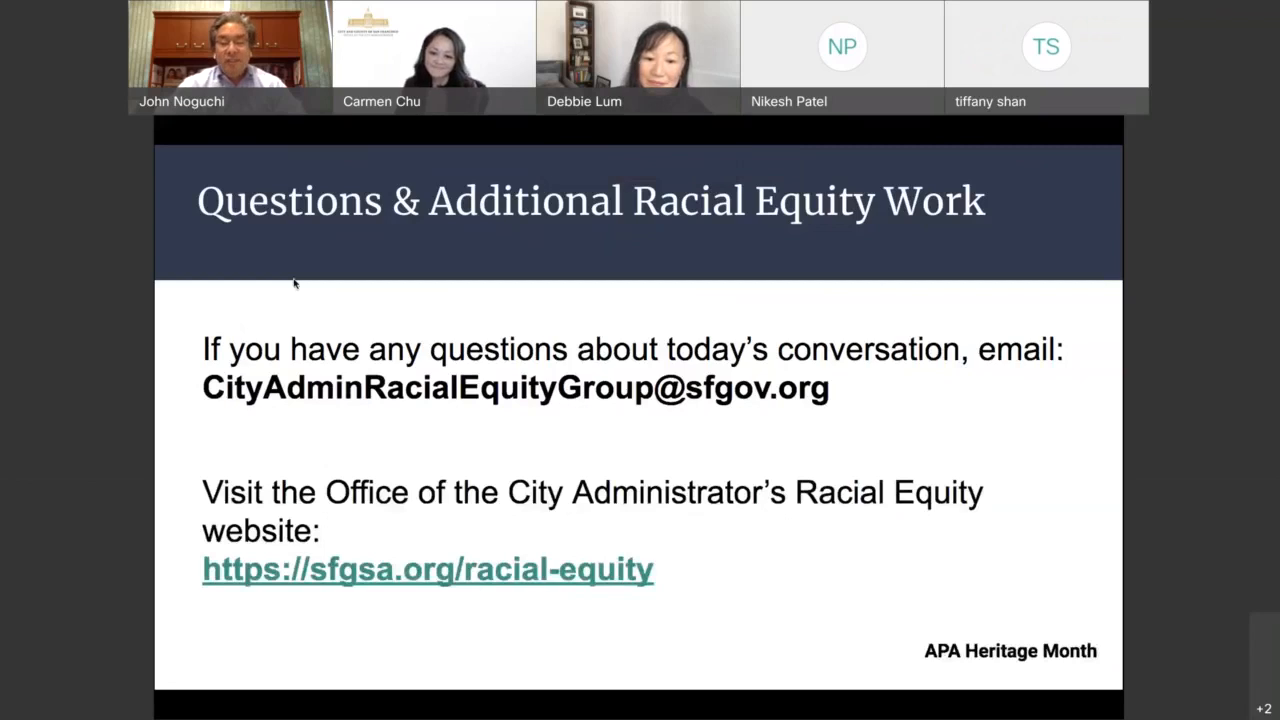
mouse_move(172, 438)
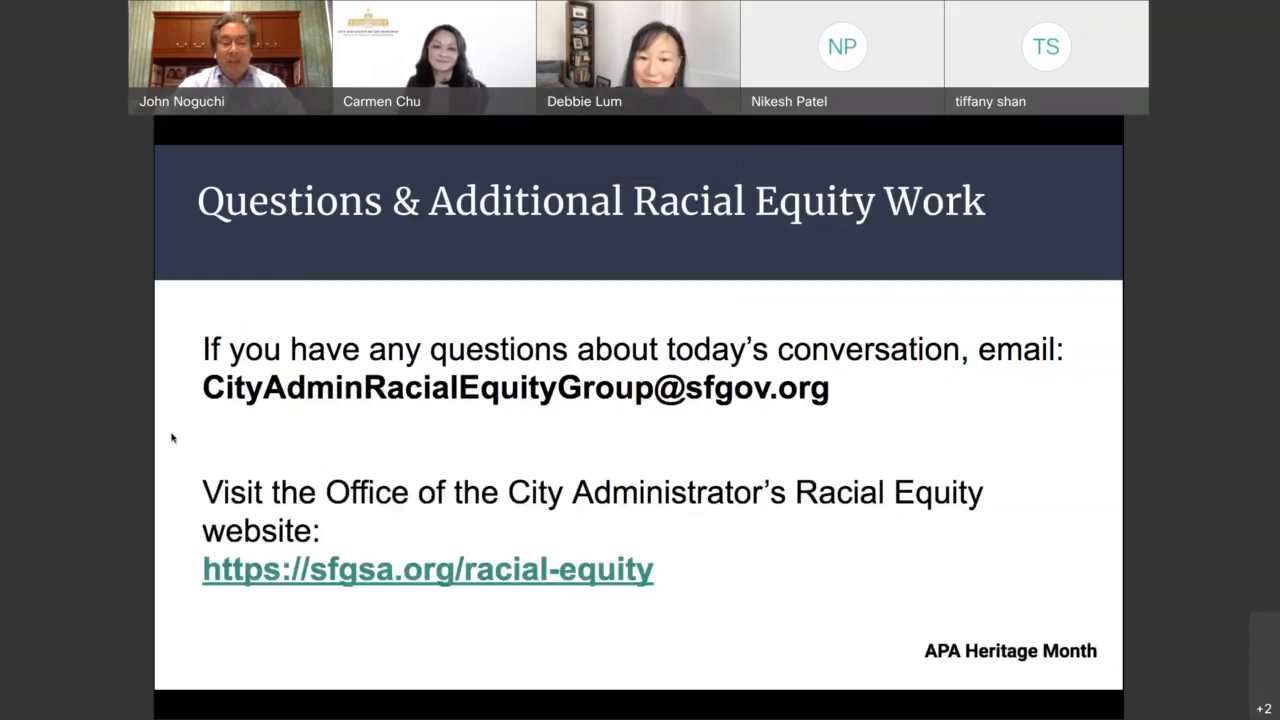